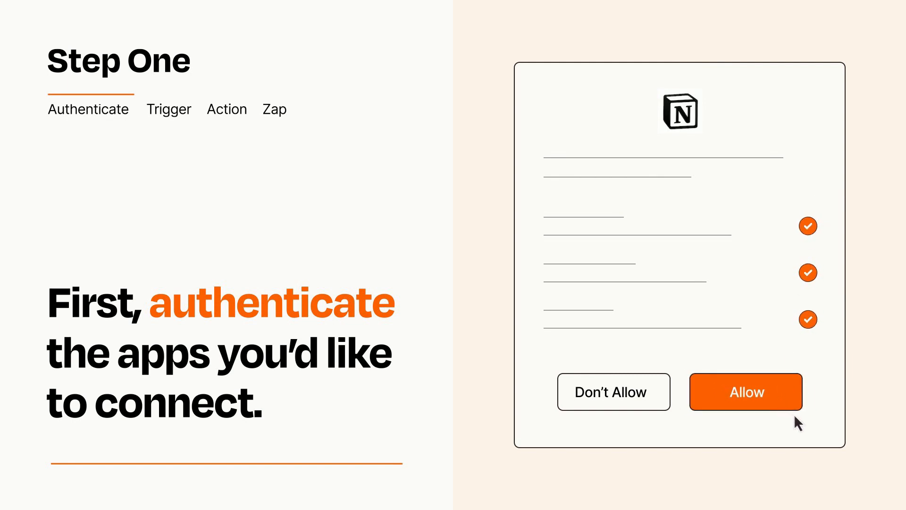
Allow Notion access and choose ClickUp 'New Task' as the Zap trigger.
click(746, 391)
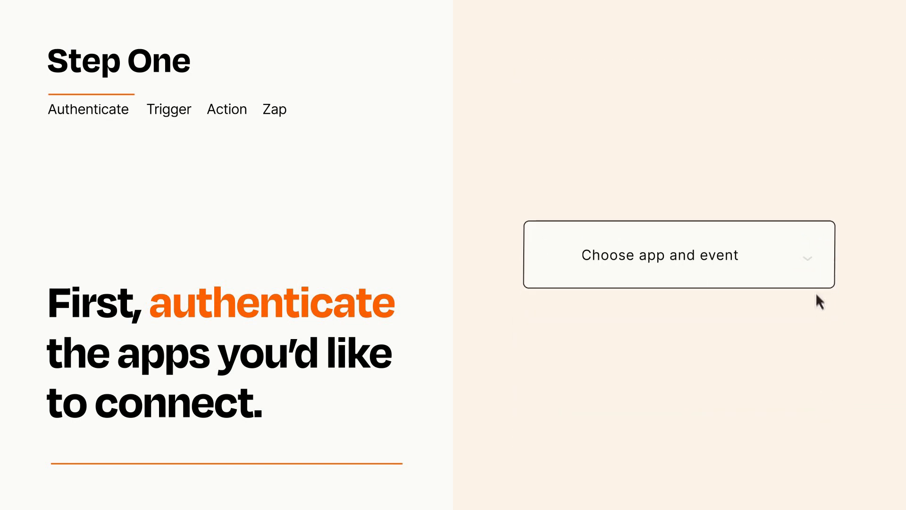
click(678, 255)
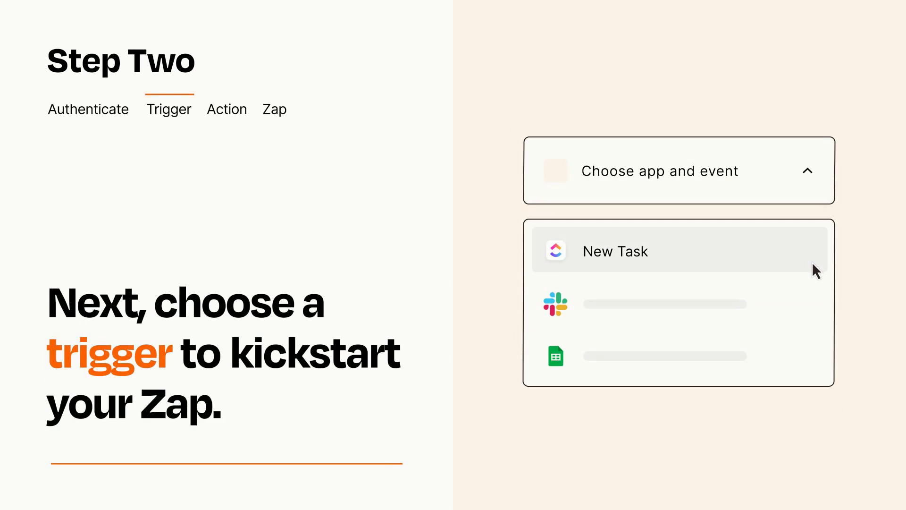
mouse_move(816, 302)
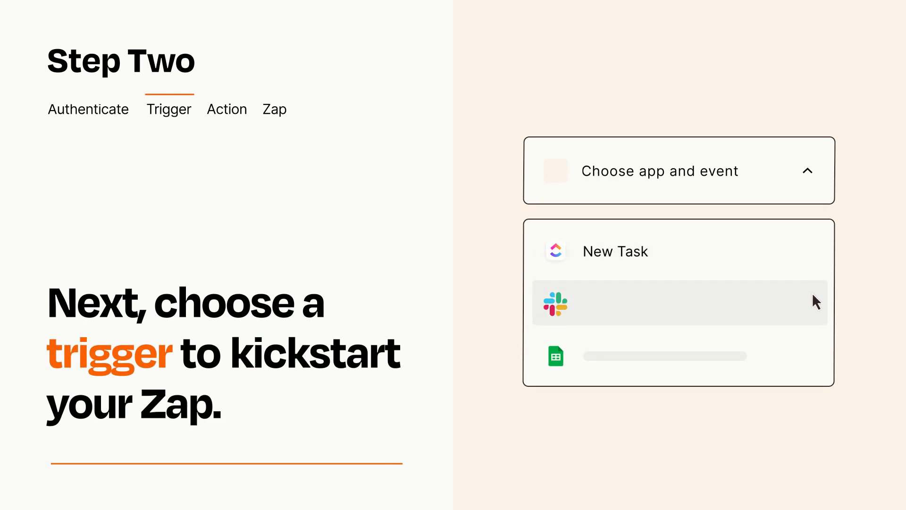
mouse_move(816, 360)
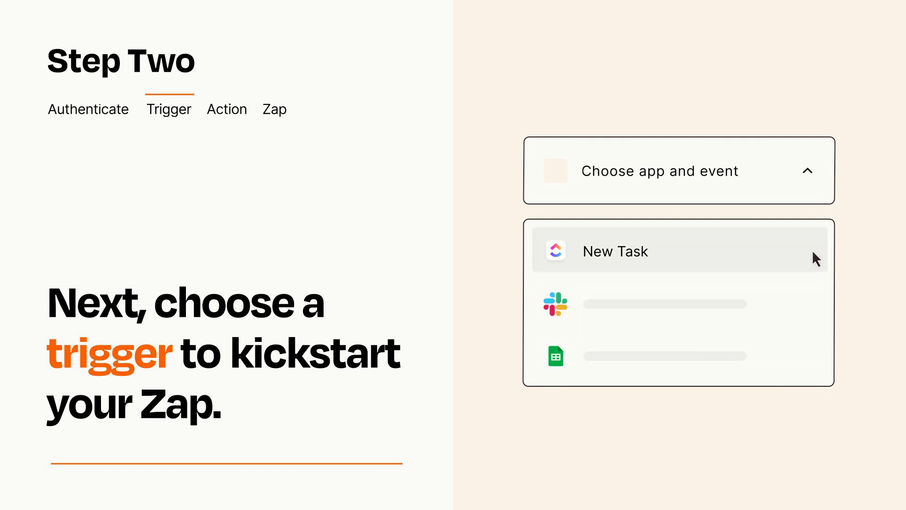
mouse_move(816, 262)
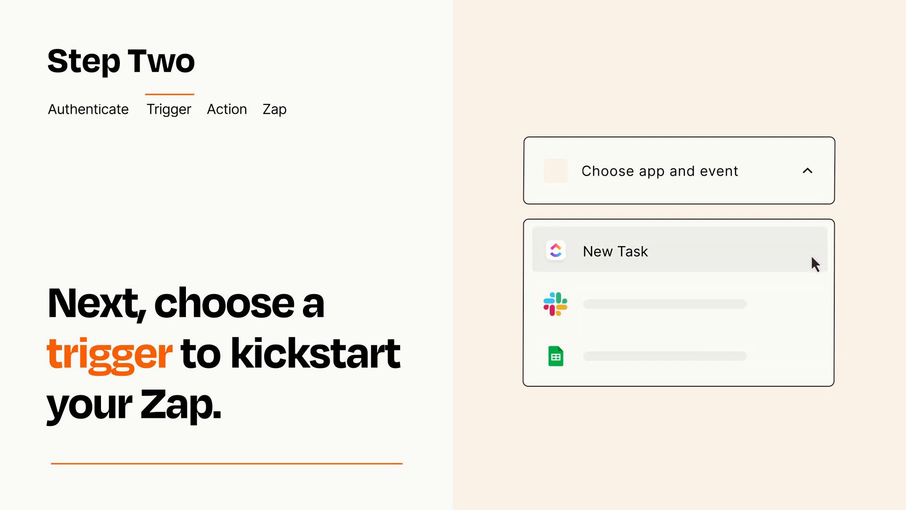
click(615, 250)
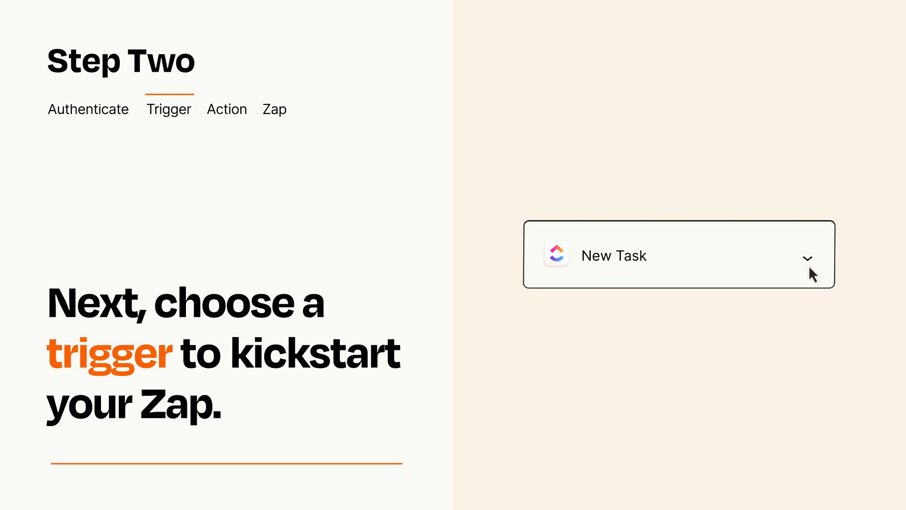
mouse_move(824, 267)
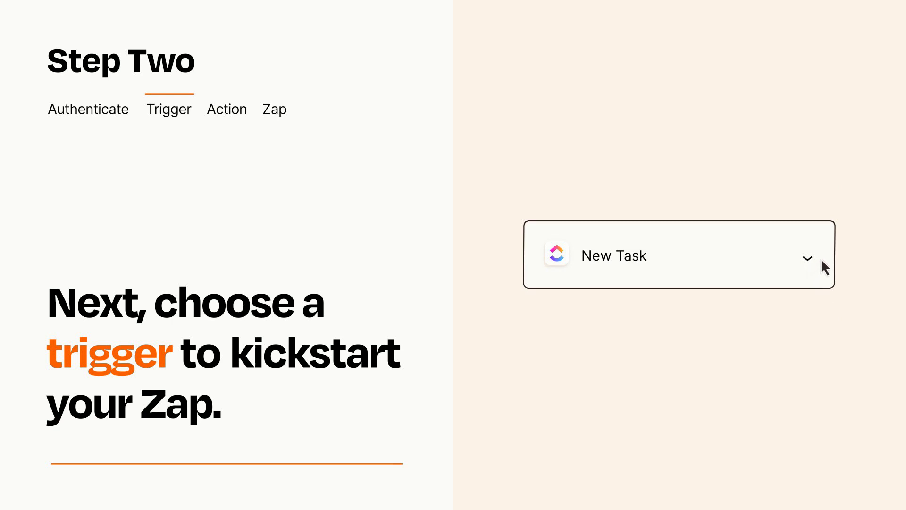
mouse_move(822, 260)
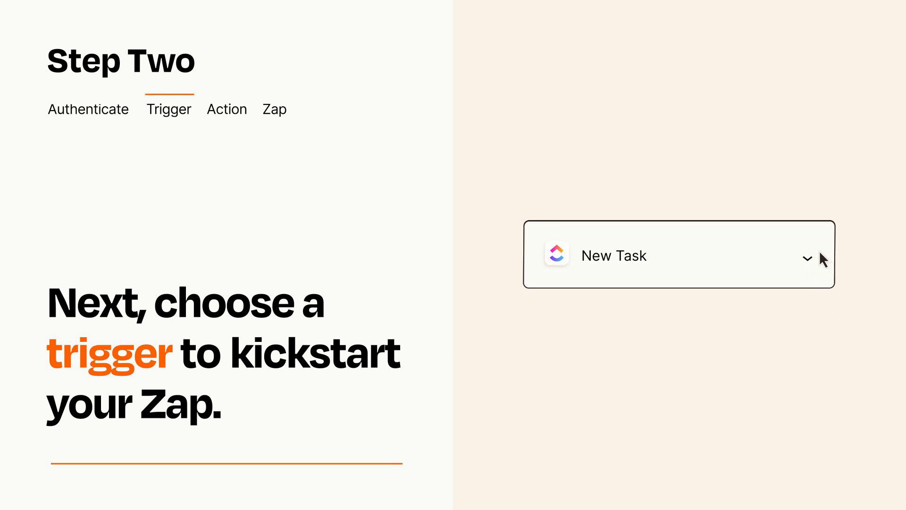
click(226, 109)
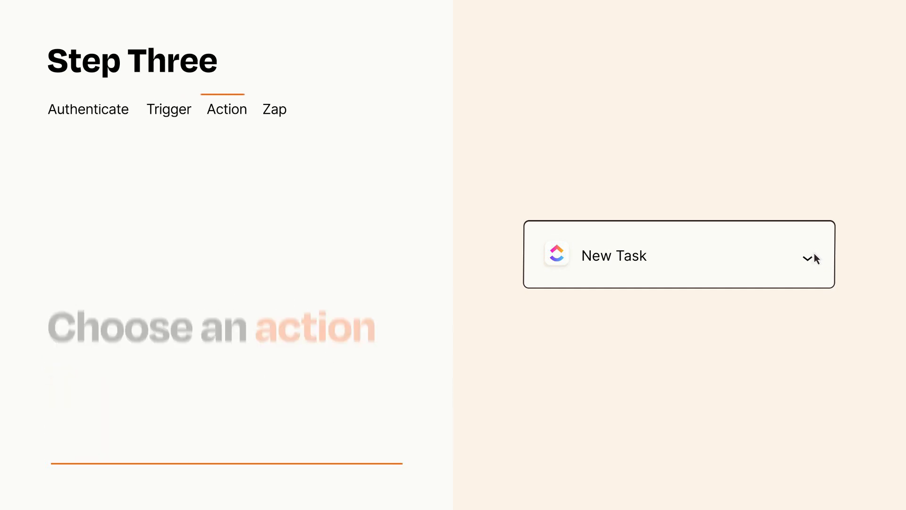
Pick Notion 'Create Database Item' as the action after the ClickUp trigger.
click(678, 255)
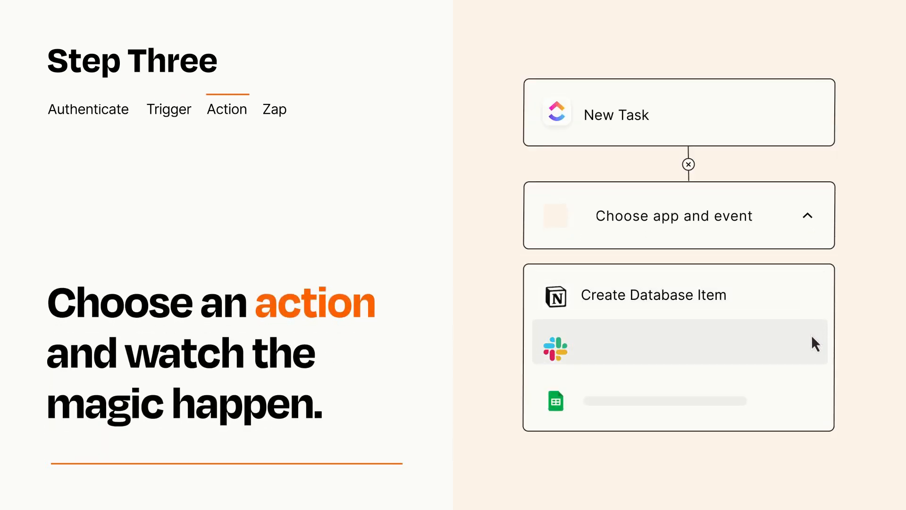
mouse_move(816, 405)
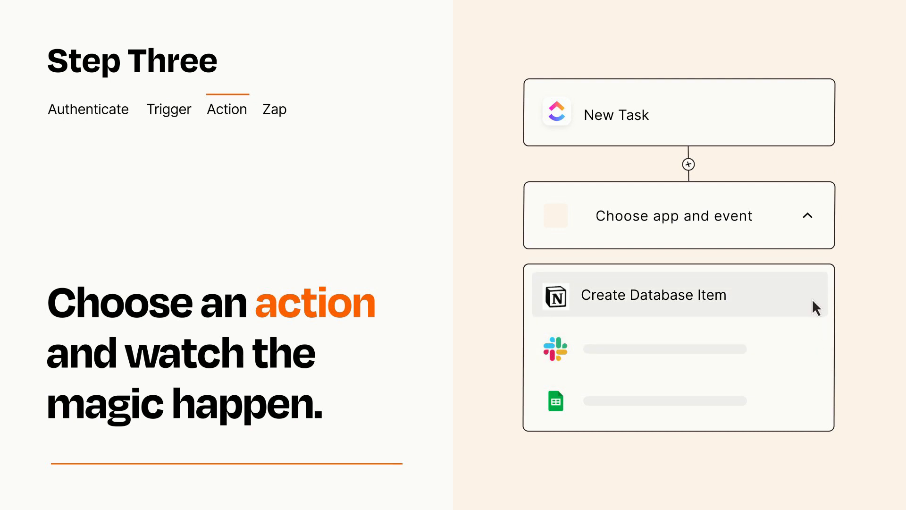
click(653, 294)
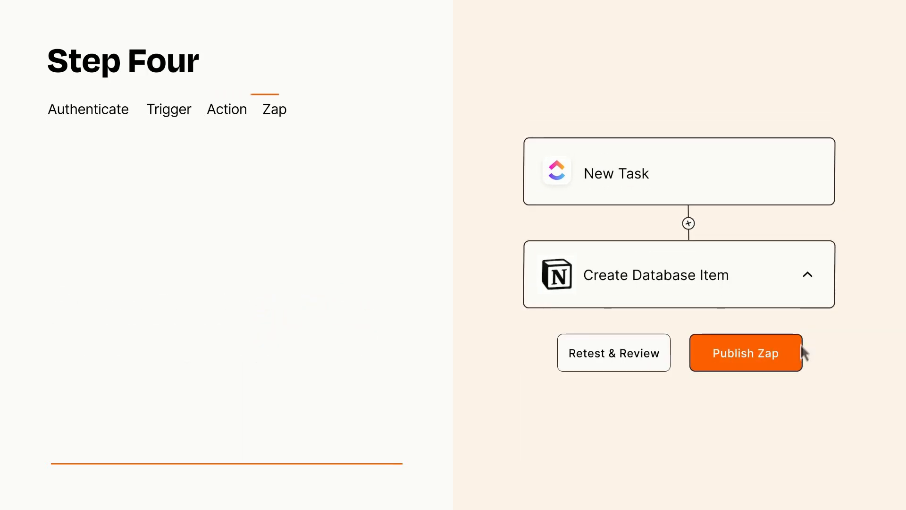
Publish the ClickUp-to-Notion Zap to turn it on.
click(746, 353)
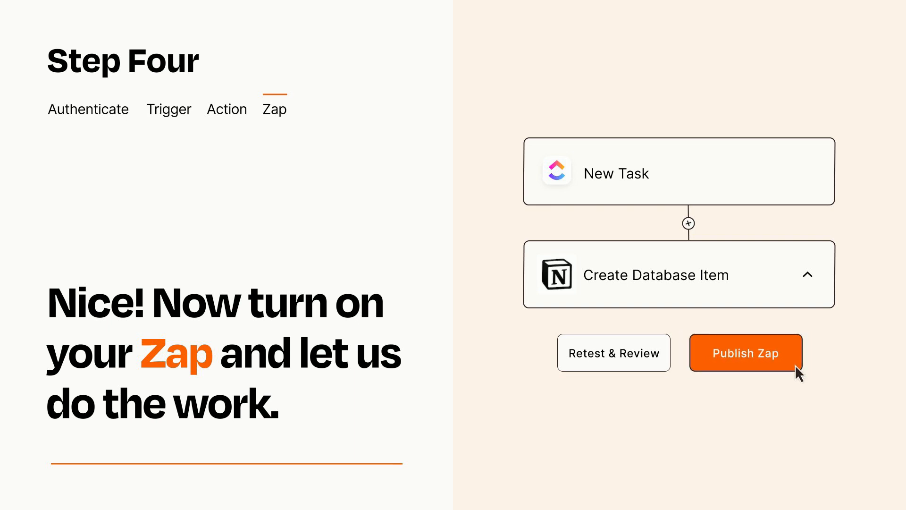
click(744, 353)
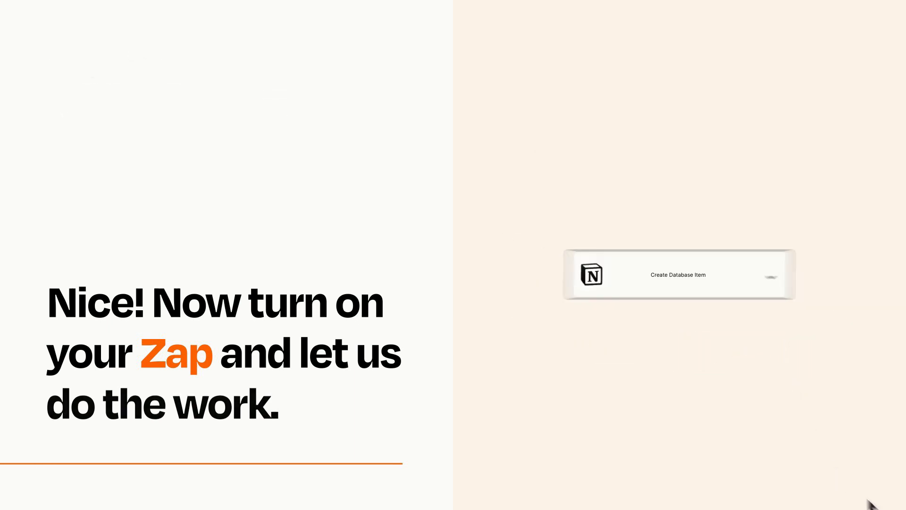